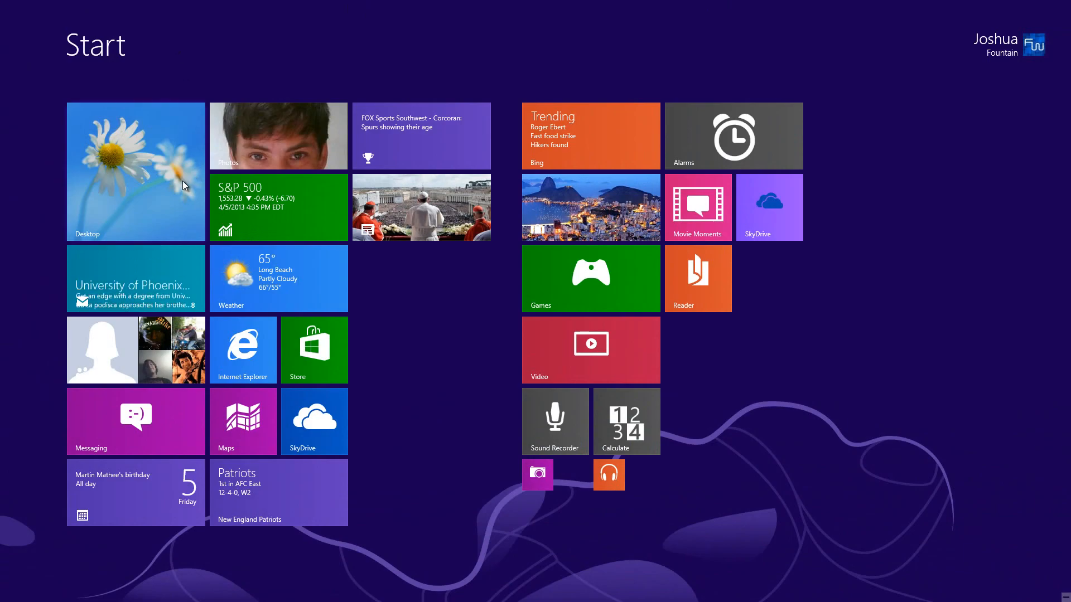
- Leave the Start screen by switching to the desktop
click(135, 171)
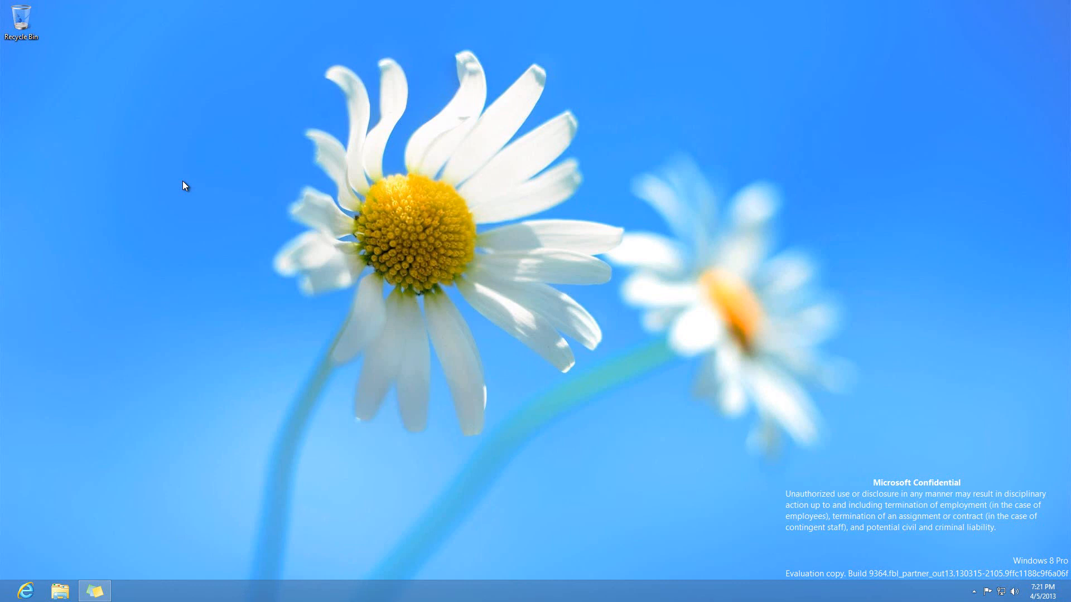
mouse_move(73, 556)
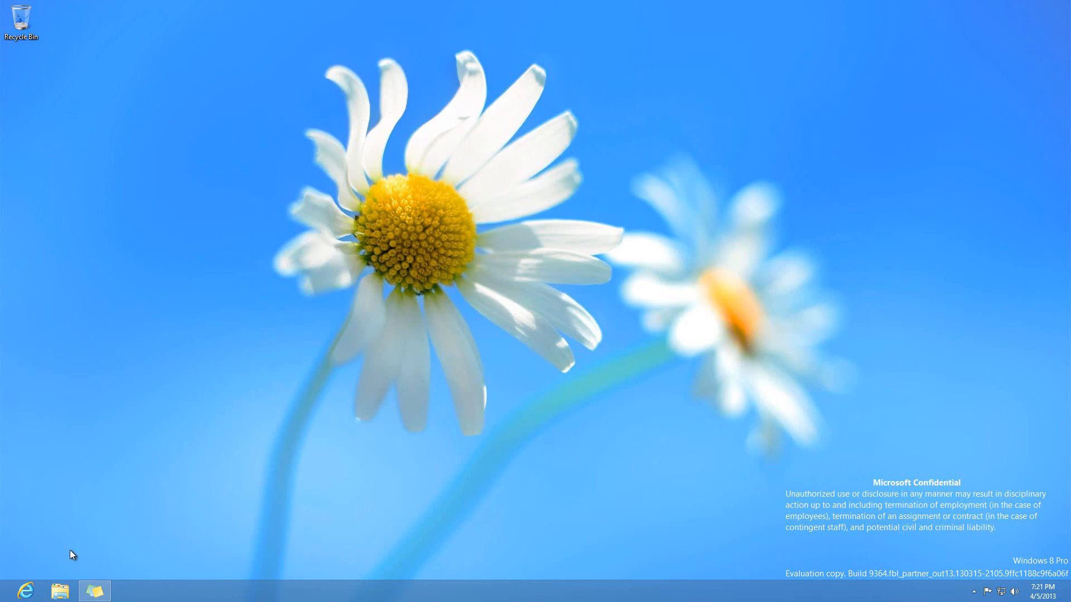
- Open File Explorer from the taskbar, showing the Documents, Music, Pictures and Videos libraries
click(60, 590)
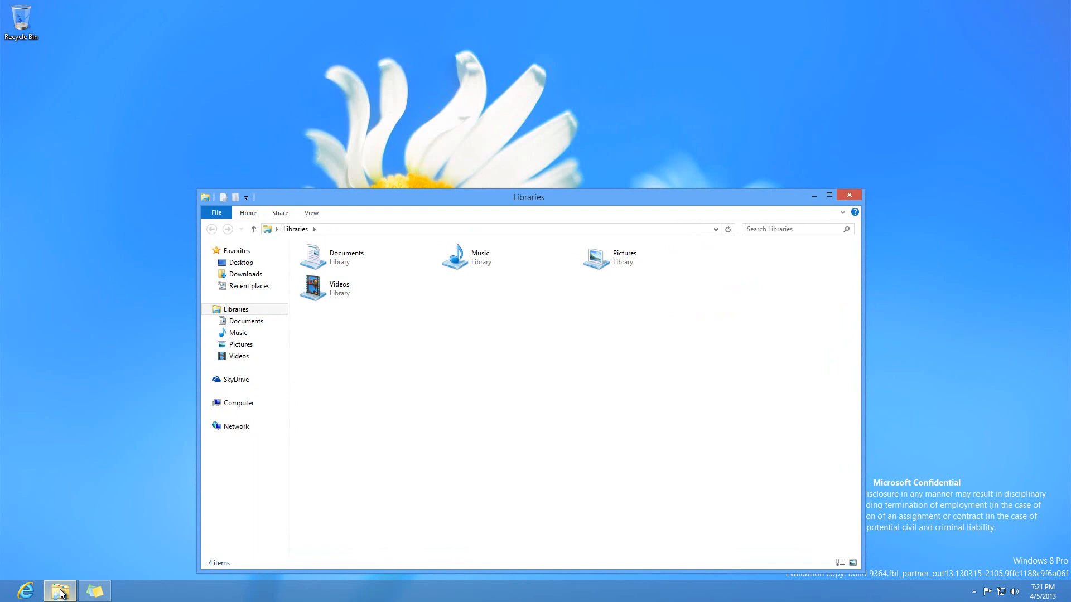
mouse_move(488, 367)
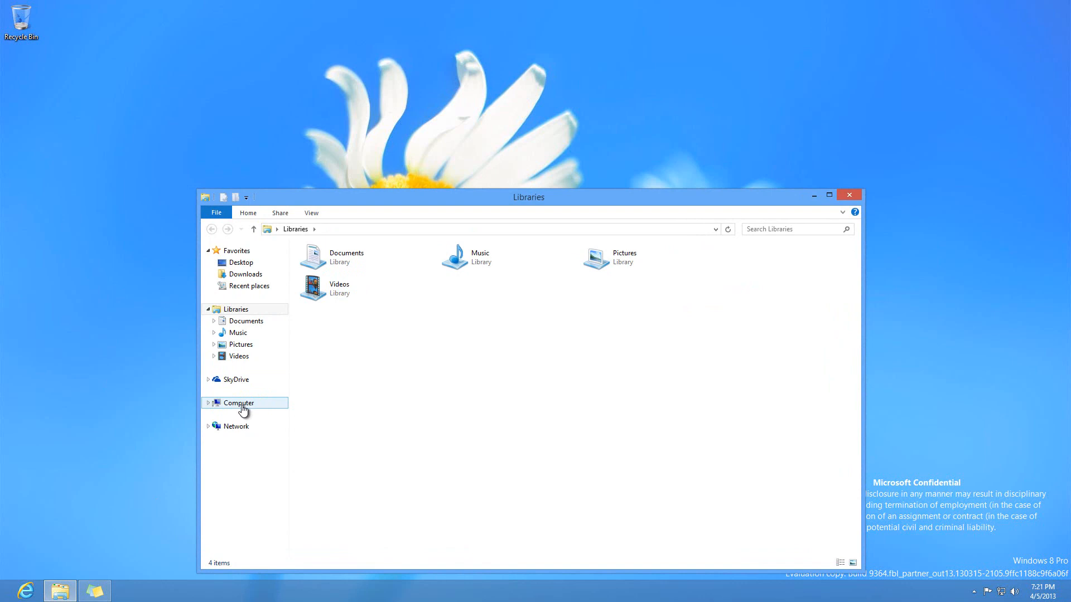
- View Computer's system folders and drives, then search the Start screen for regedit
click(238, 402)
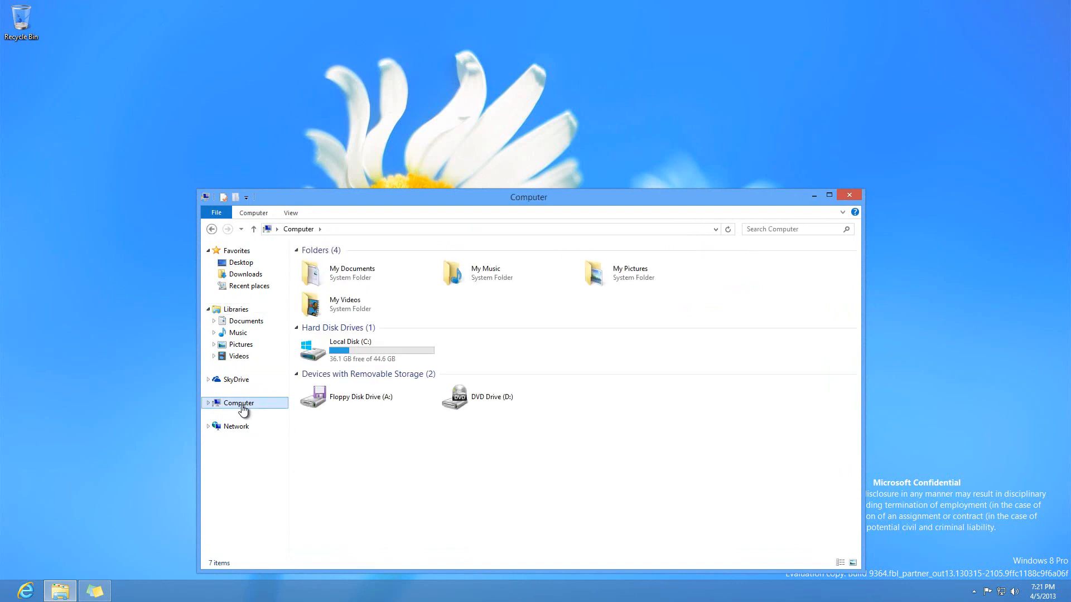
mouse_move(456, 472)
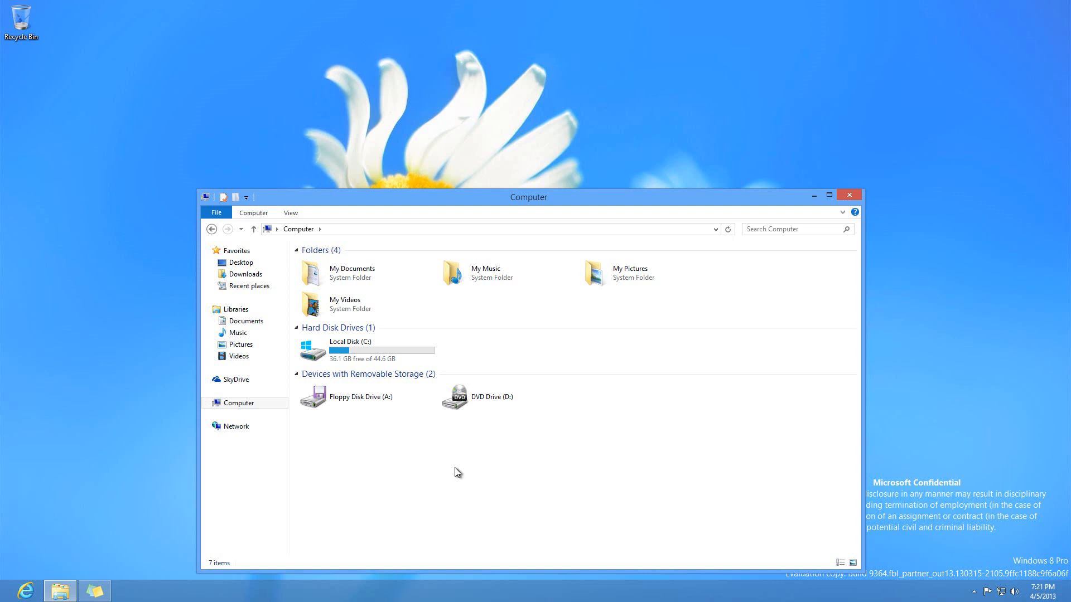
click(238, 309)
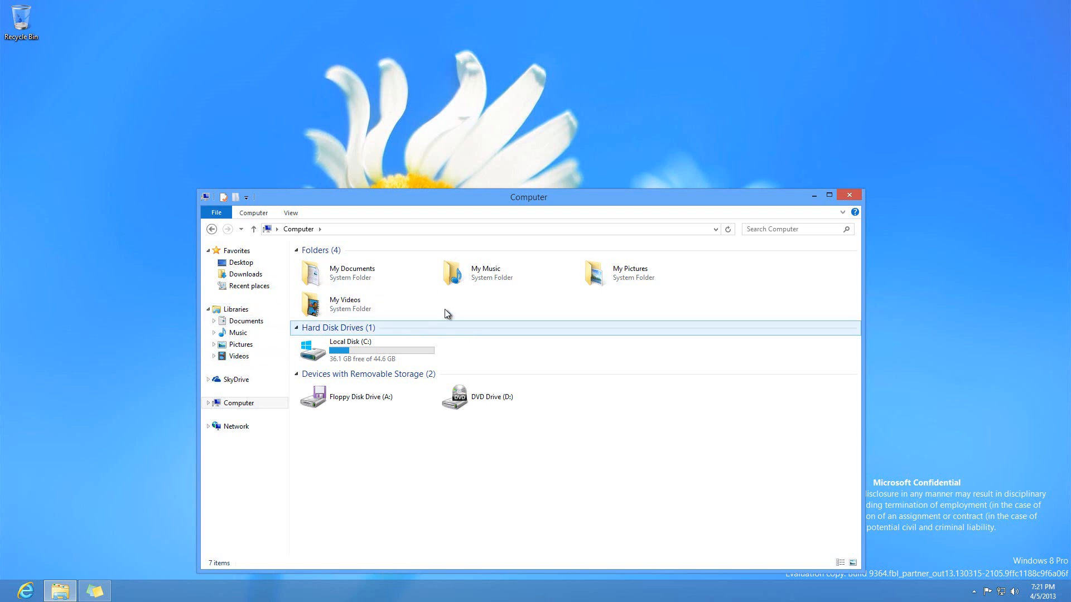
mouse_move(618, 210)
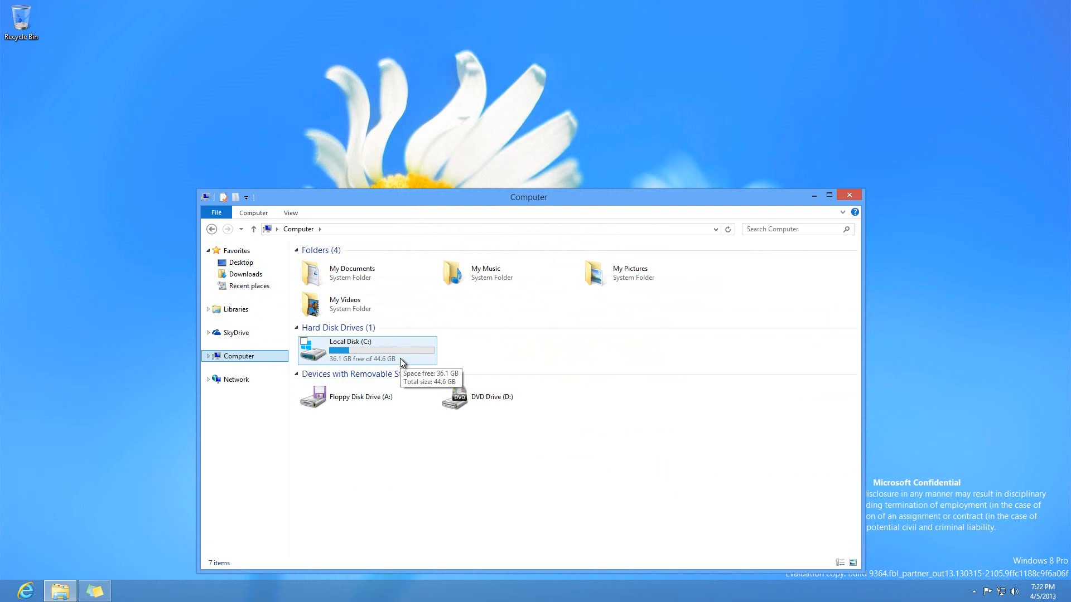
click(93, 590)
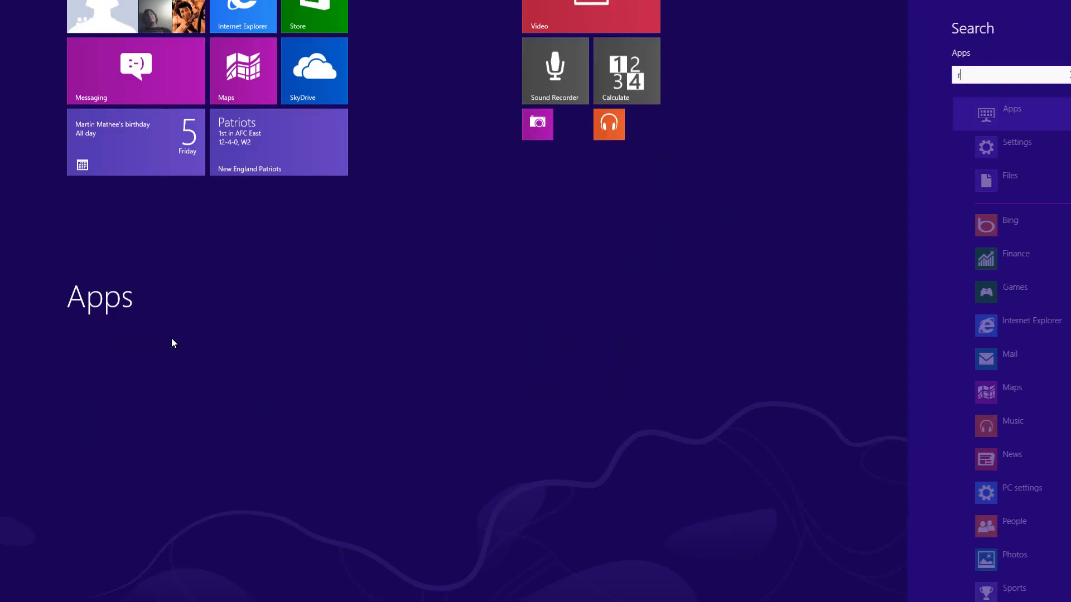
text(eged)
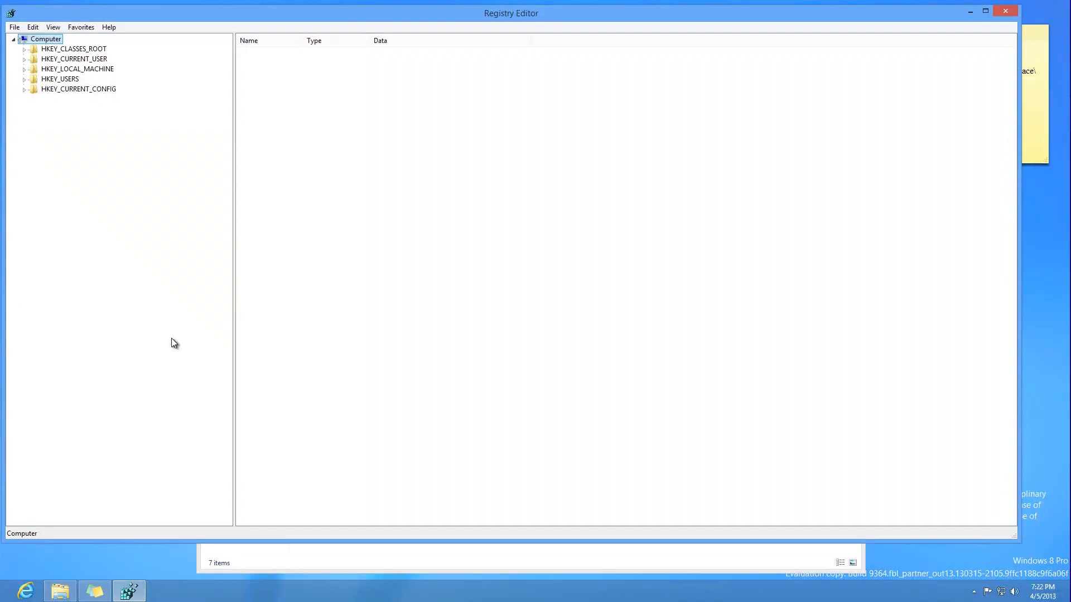
mouse_move(39, 60)
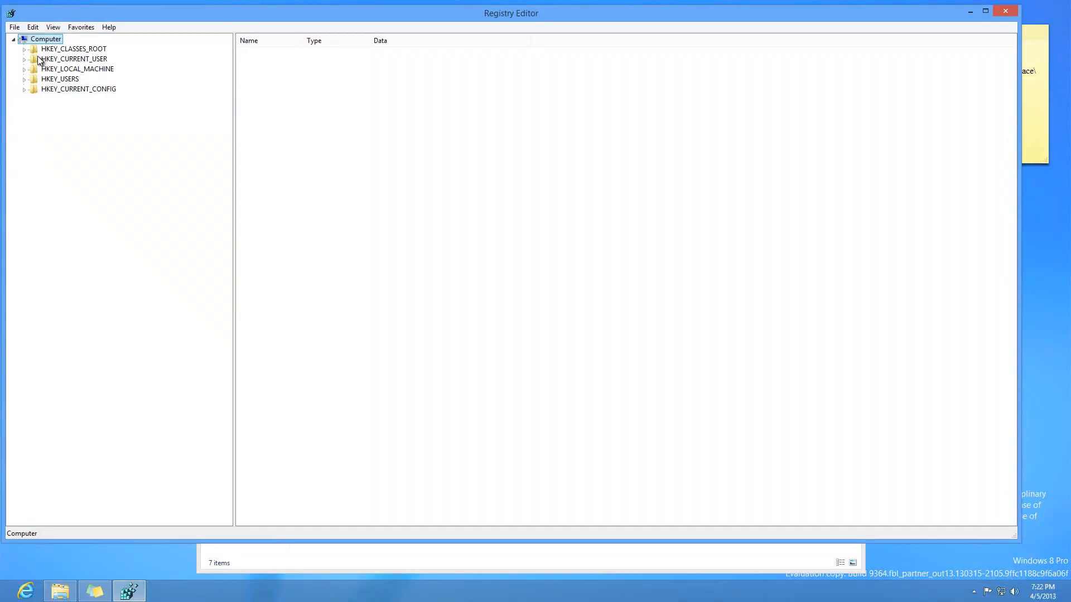
mouse_move(1040, 82)
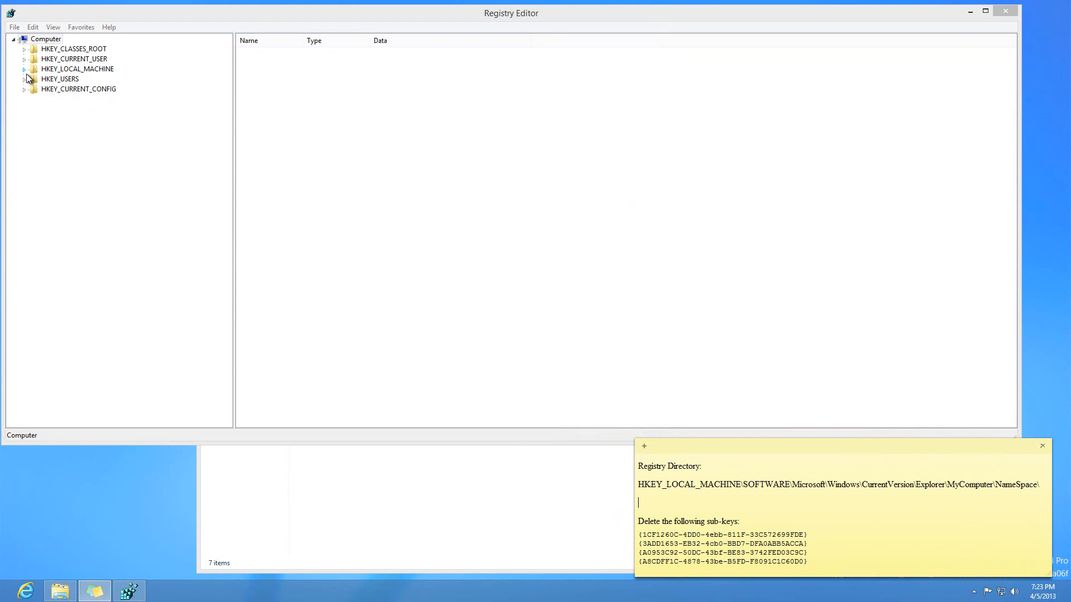
- Expand HKEY_LOCAL_MACHINE\SOFTWARE\Microsoft\Windows\CurrentVersion\Explorer\MyComputer\NameSpace to list its GUID sub-keys
click(24, 69)
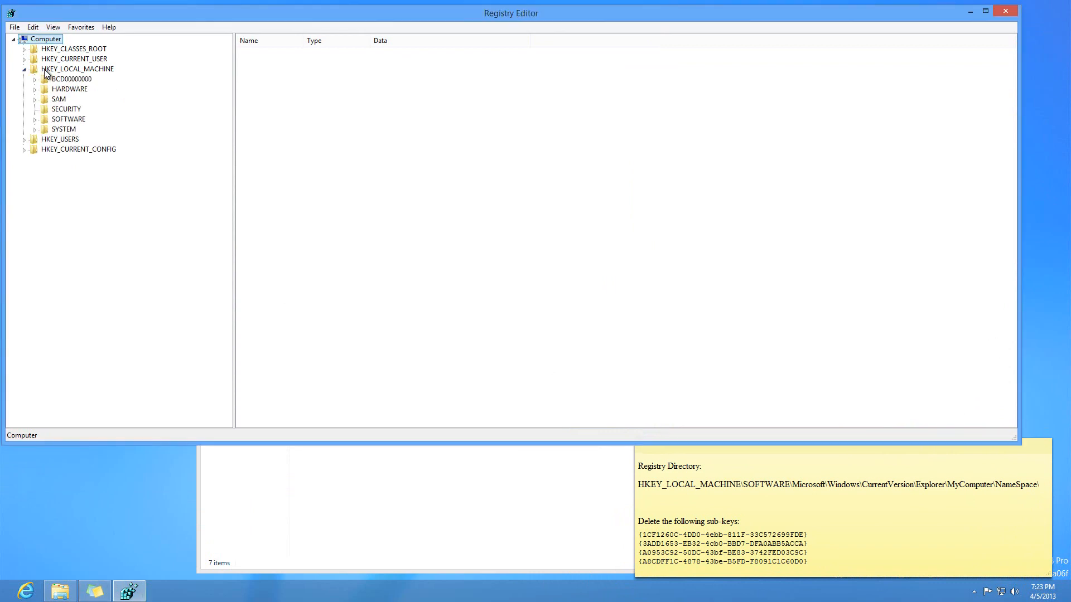
click(68, 118)
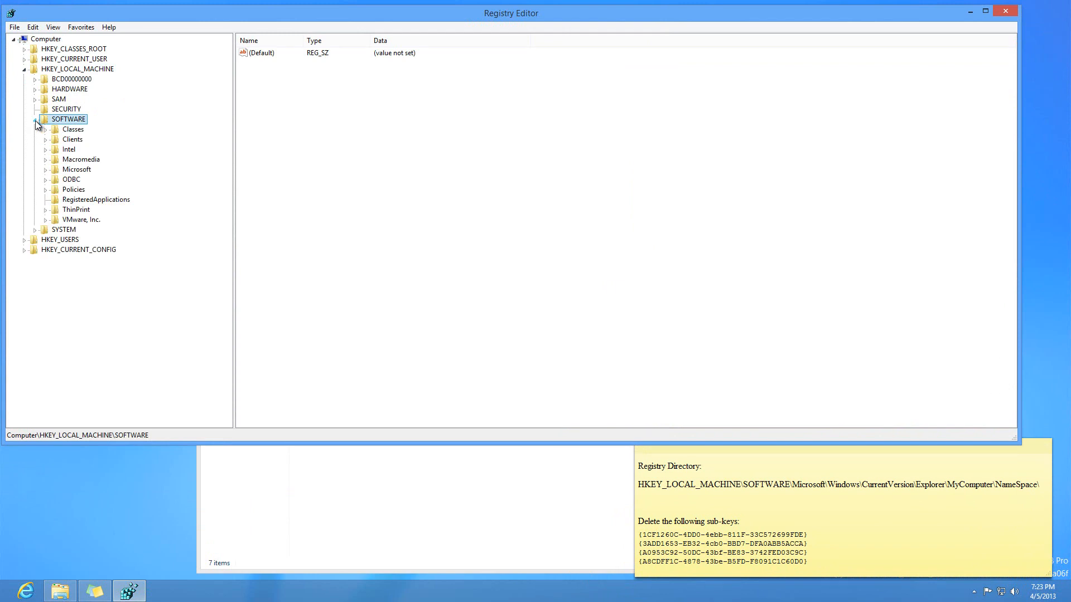
click(77, 169)
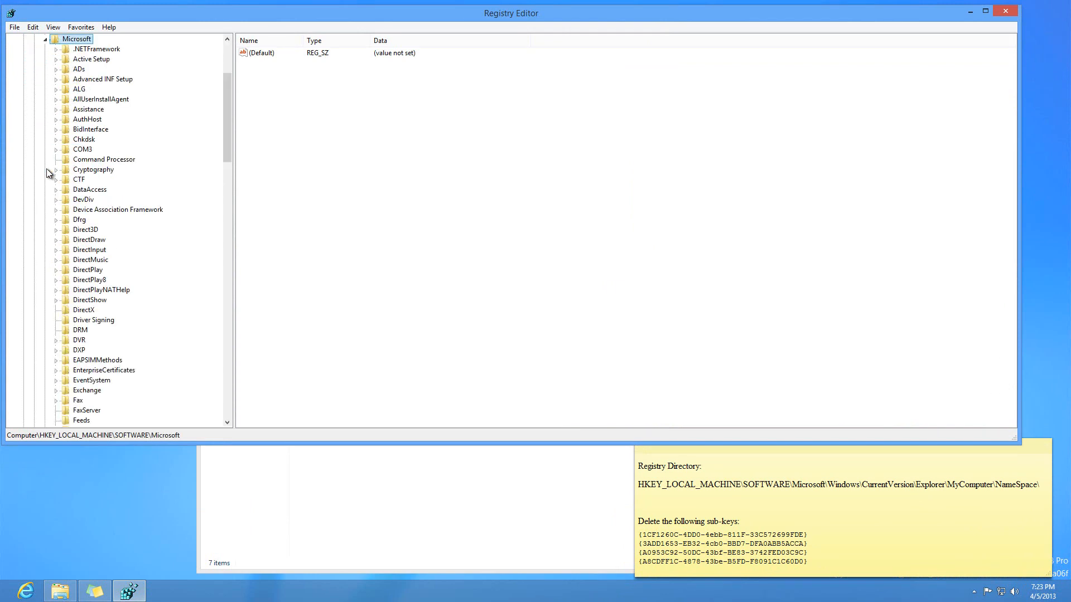
scroll(down, 3)
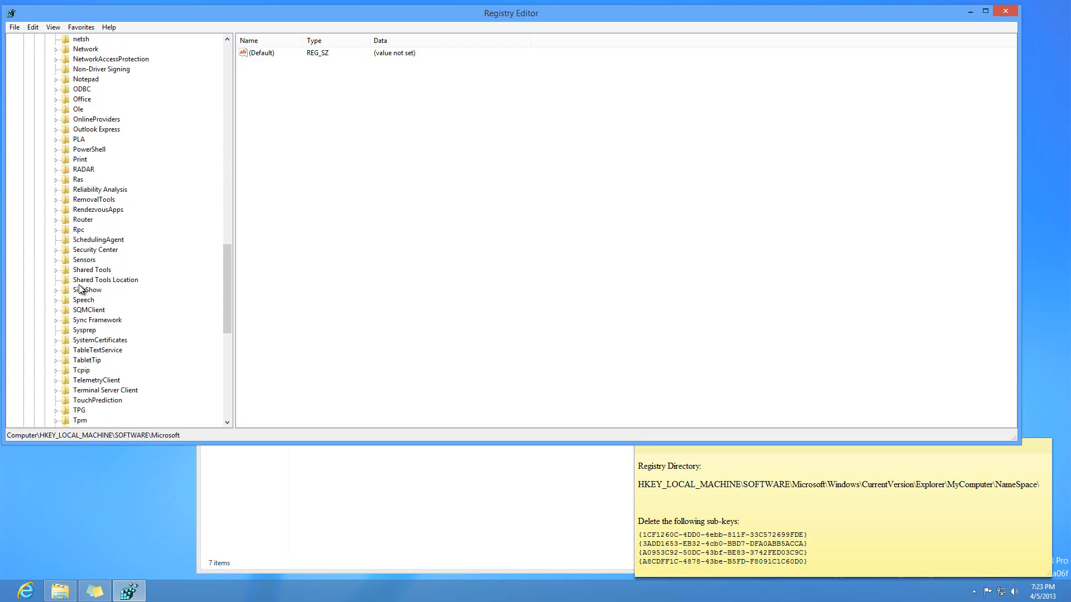
scroll(down, 3)
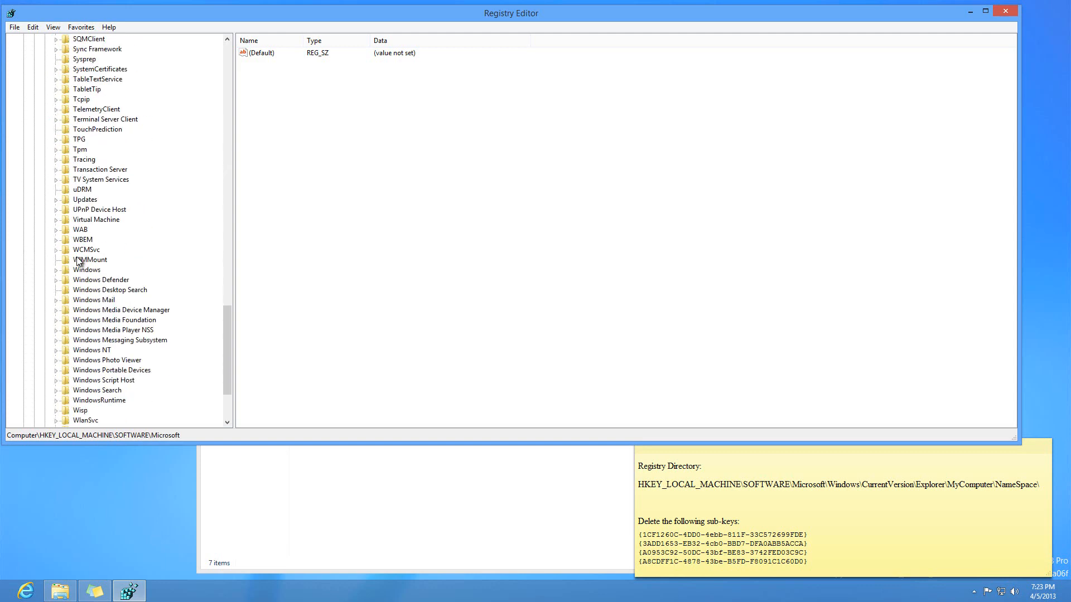
click(87, 269)
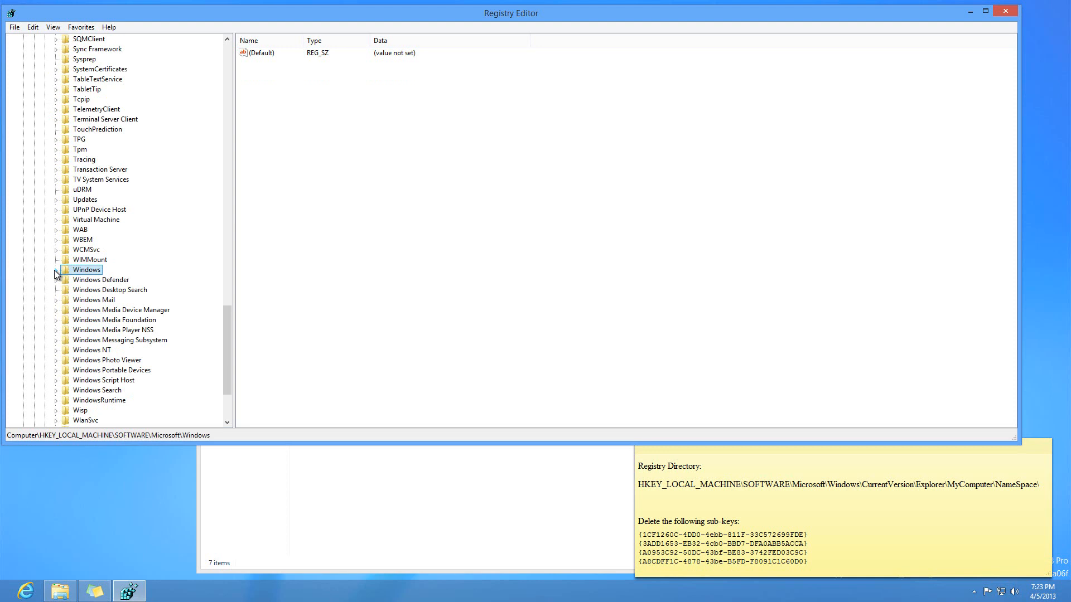
click(57, 270)
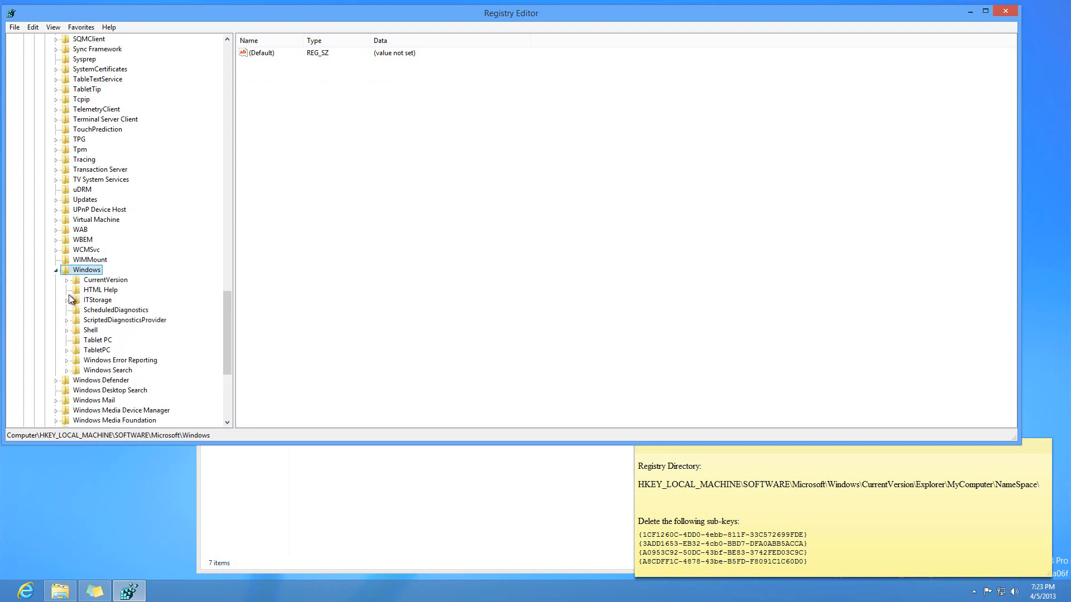
click(106, 279)
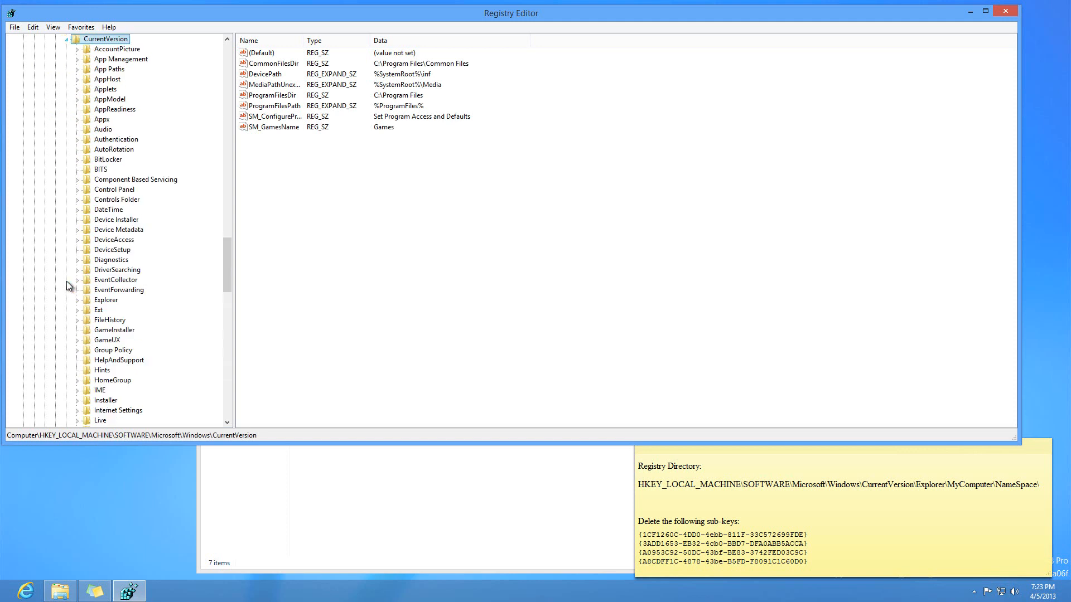
mouse_move(101, 256)
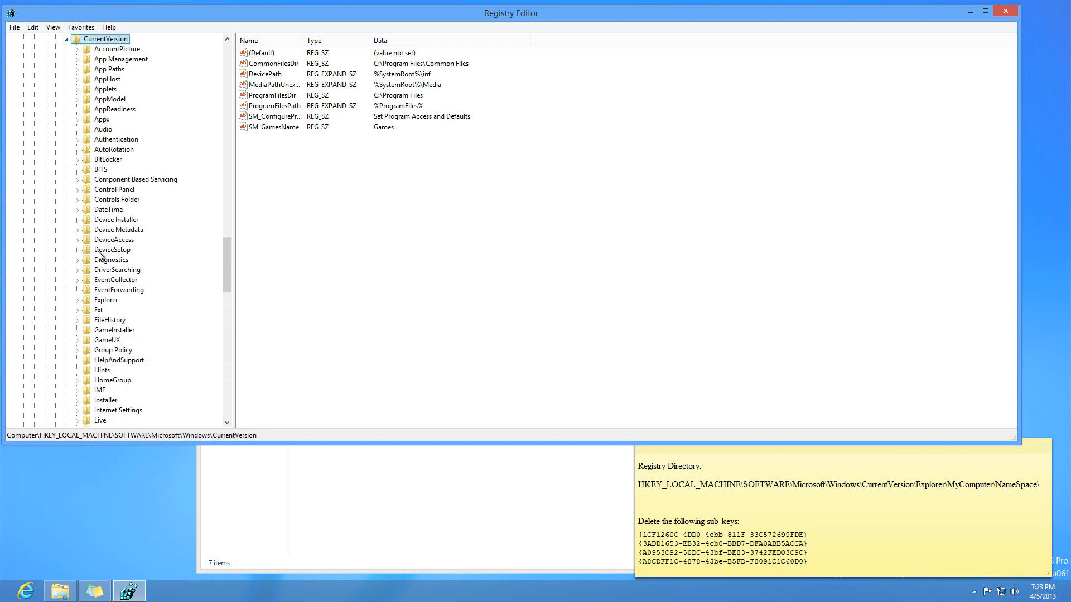
click(105, 300)
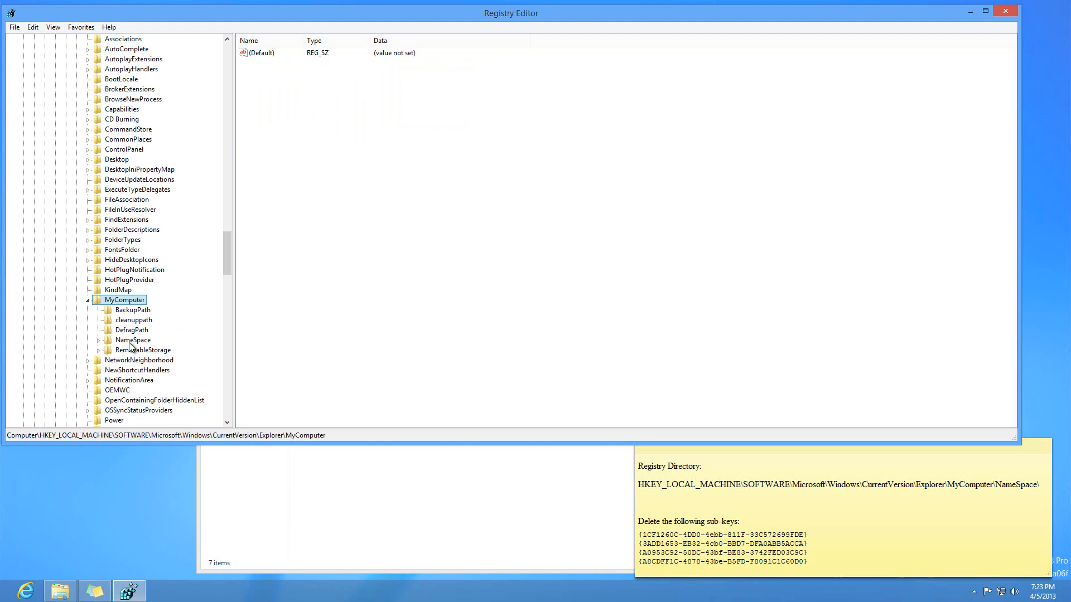
click(98, 340)
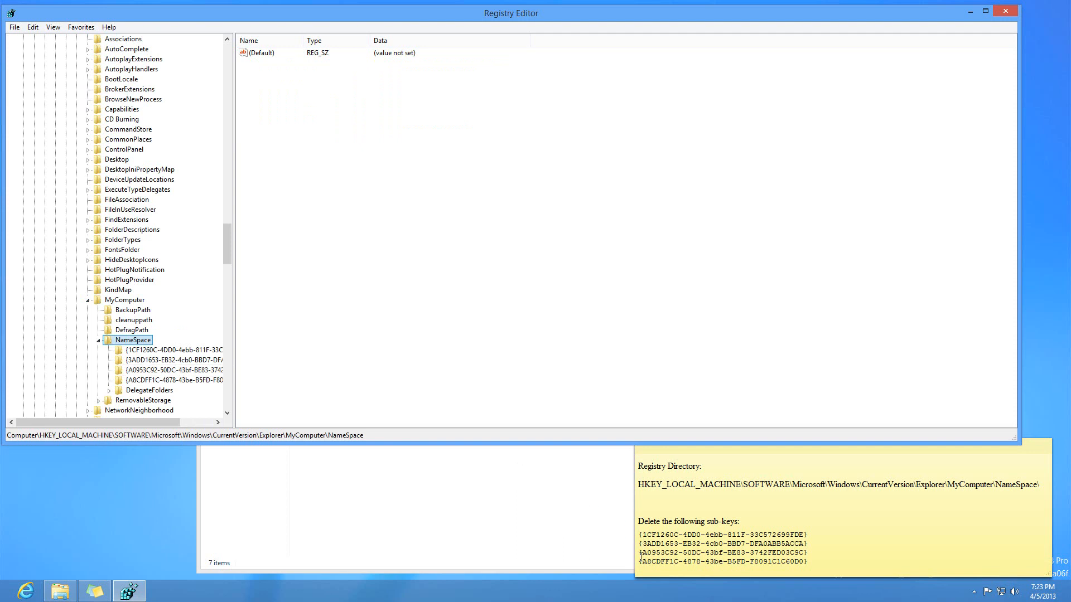
mouse_move(167, 350)
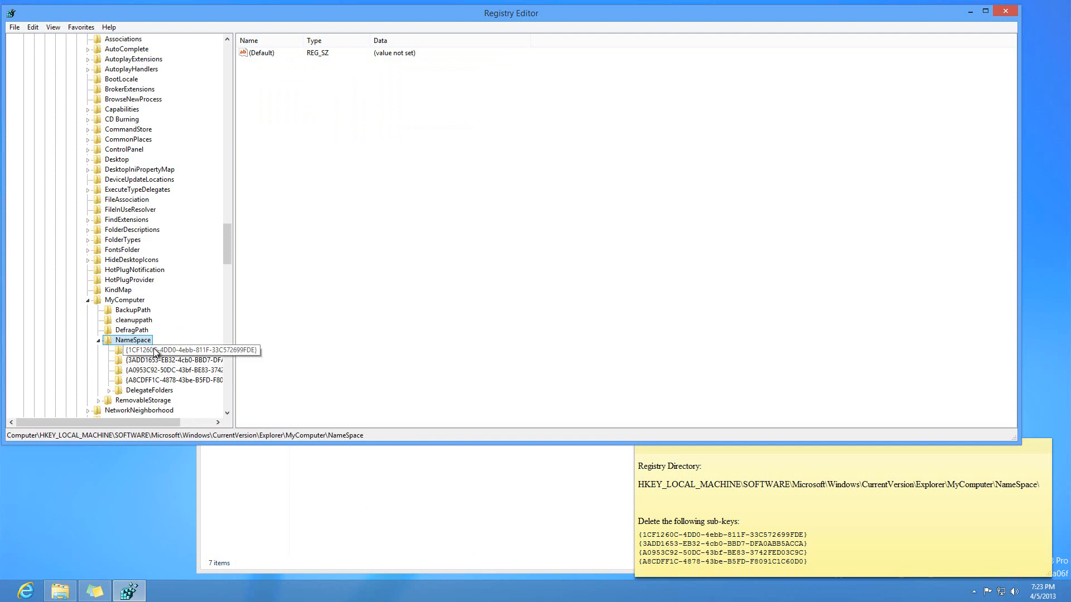
- Delete the four GUID sub-keys under NameSpace, leaving only DelegateFolders
right_click(143, 350)
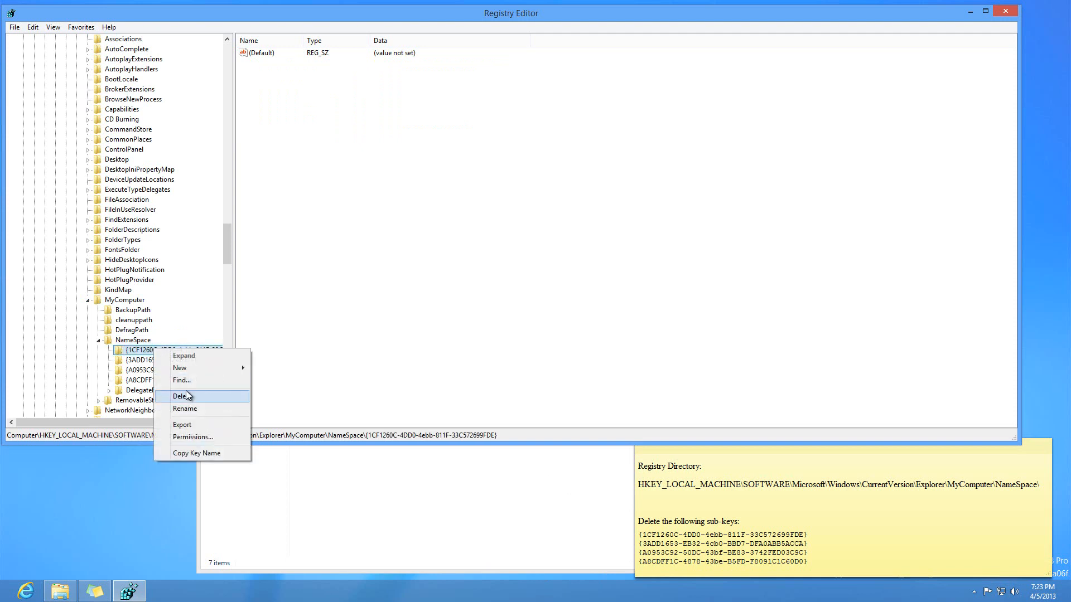
click(182, 396)
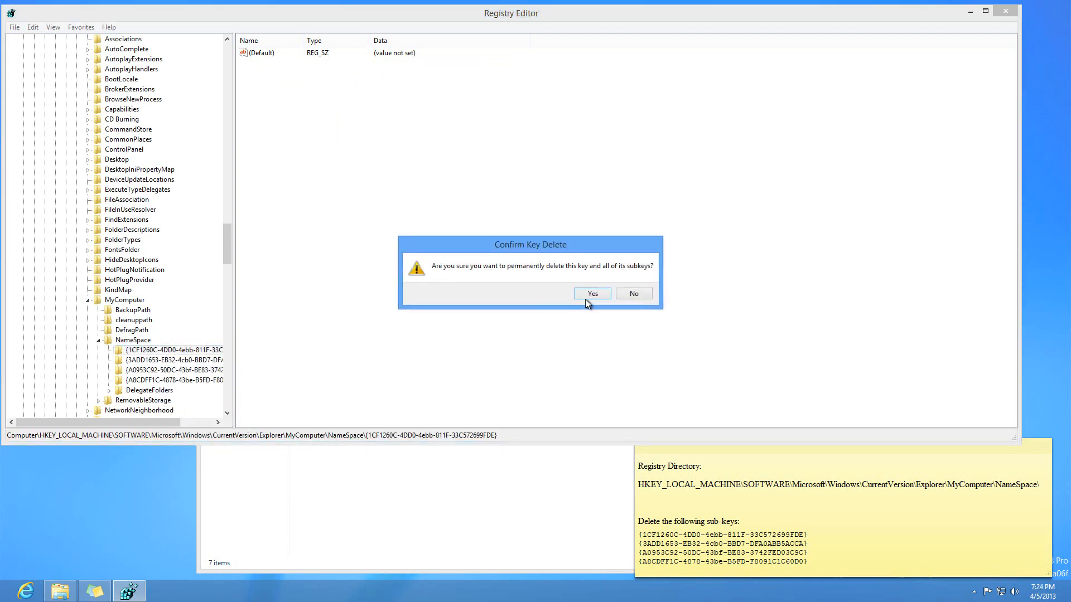
click(591, 294)
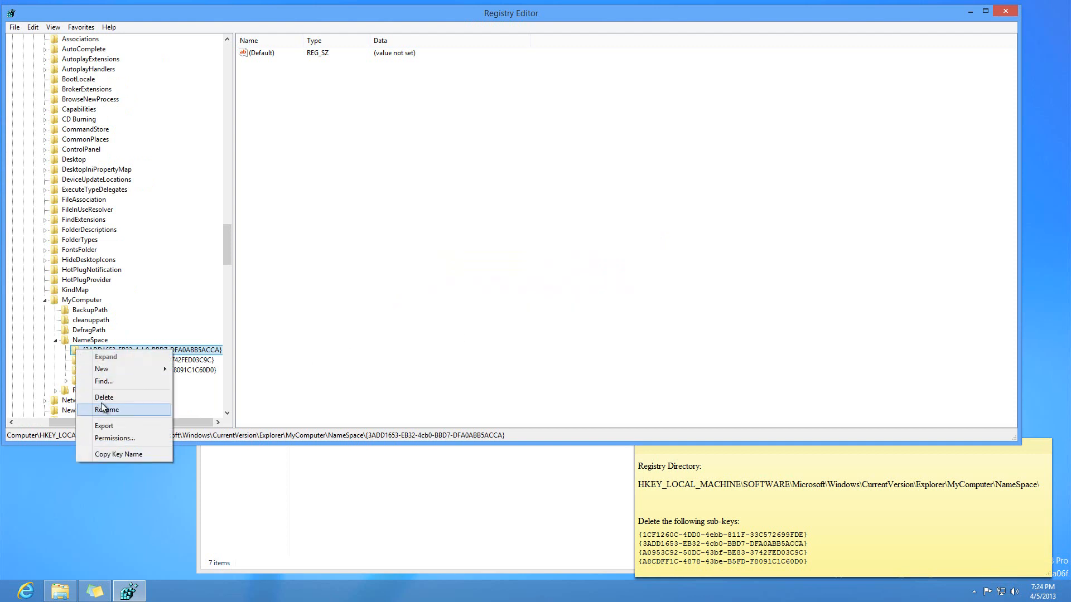
click(104, 397)
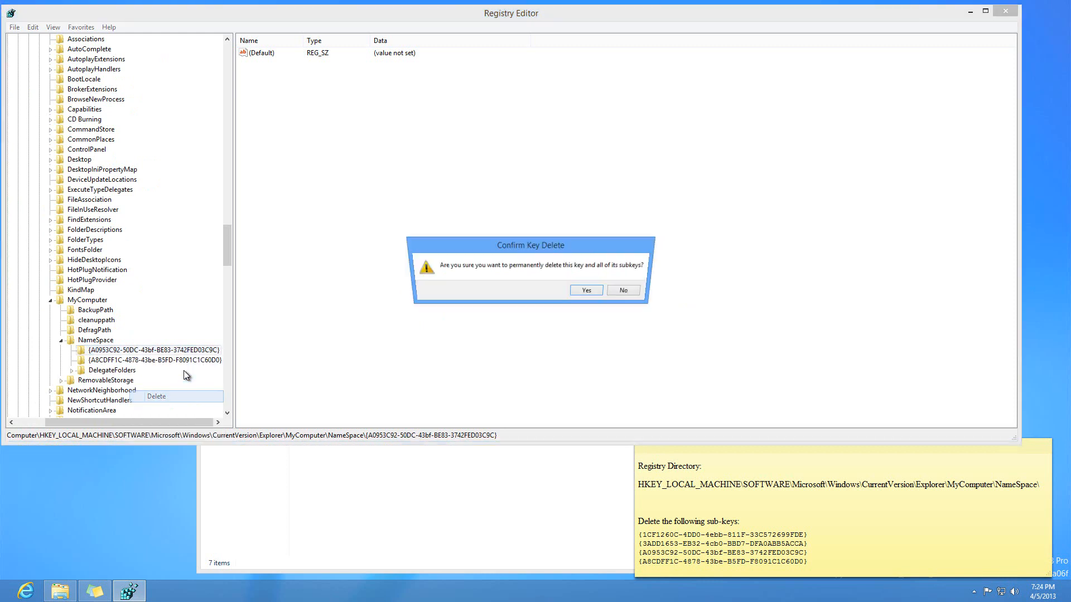
right_click(130, 350)
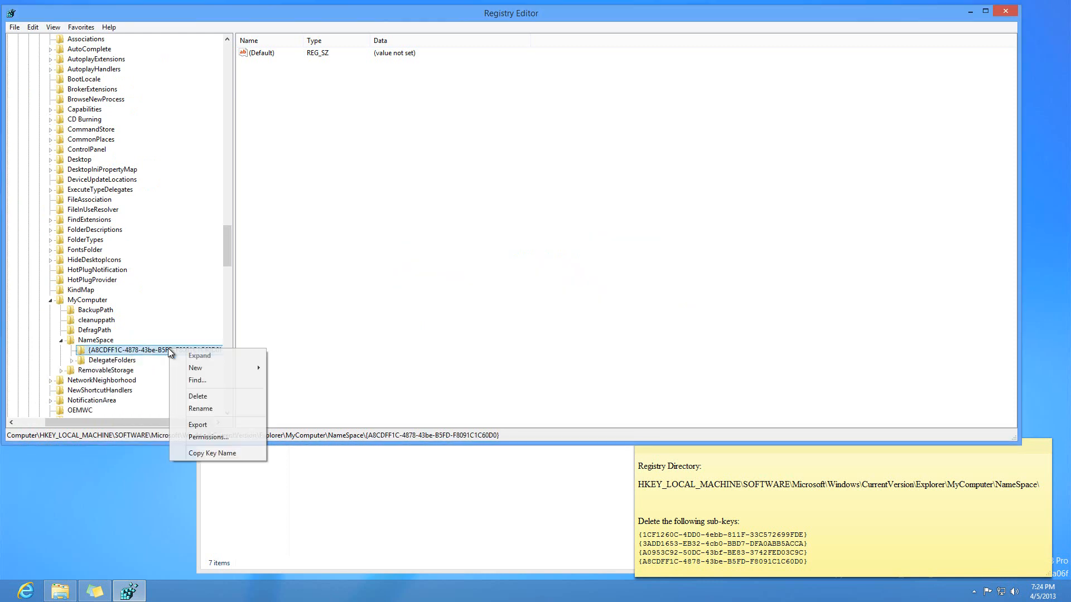
click(197, 396)
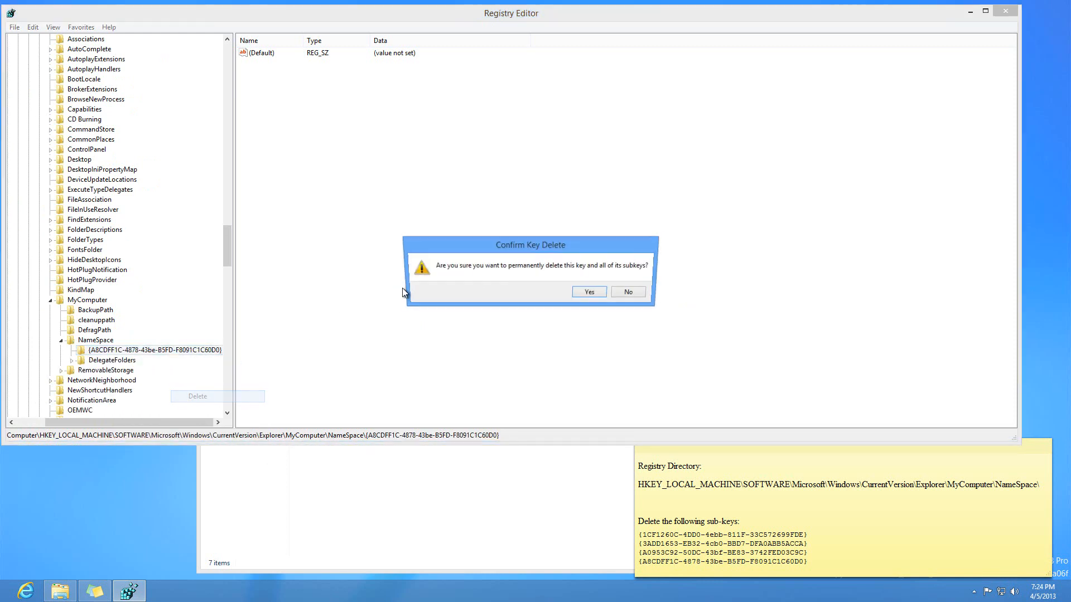
click(588, 291)
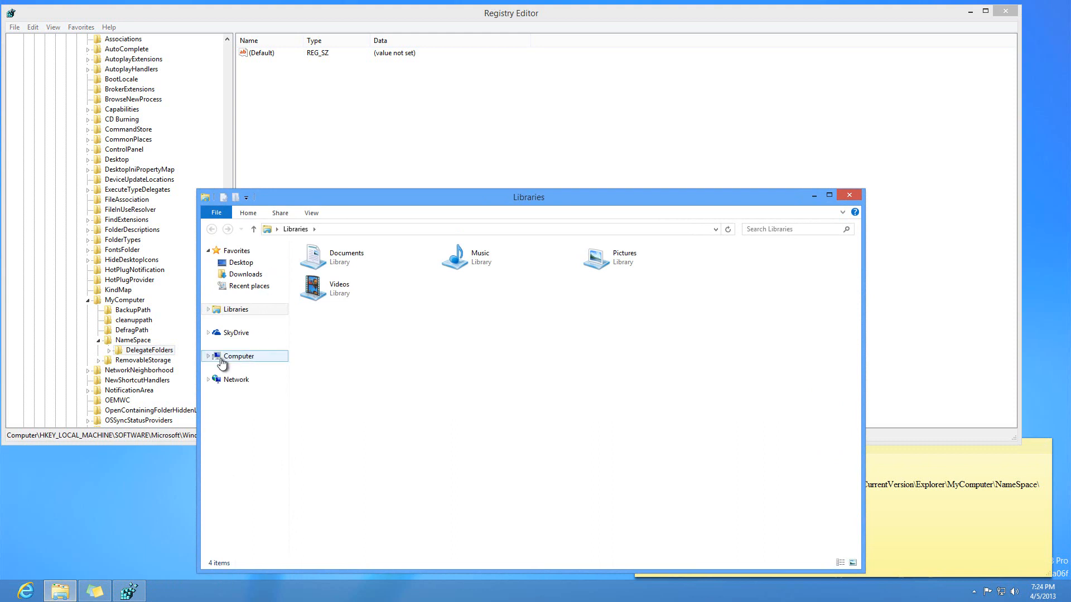
- Confirm Computer shows only drives, compare with Libraries, and close File Explorer
click(238, 356)
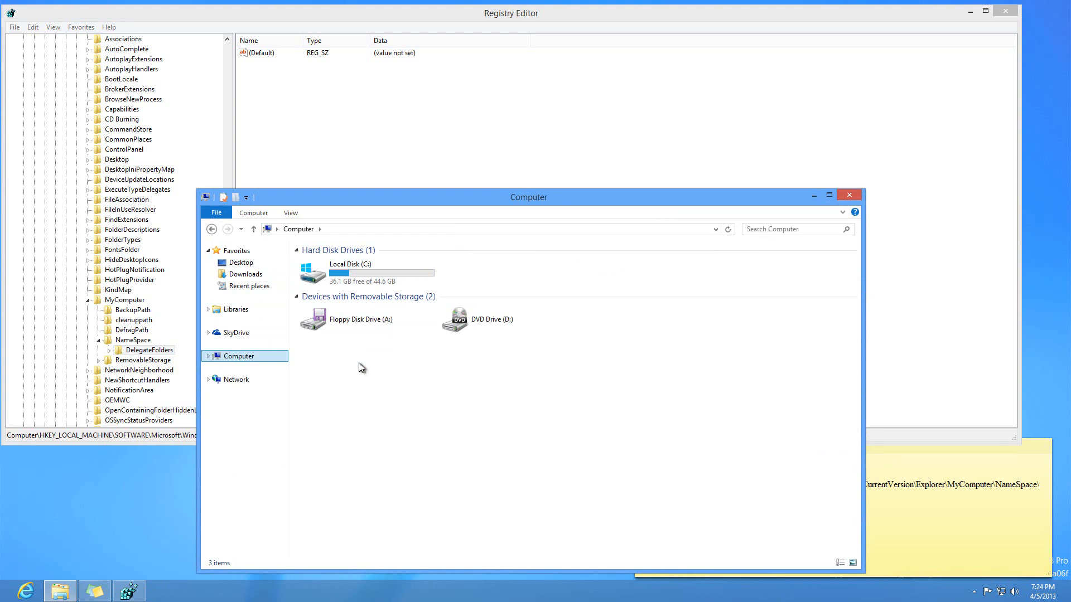
click(208, 310)
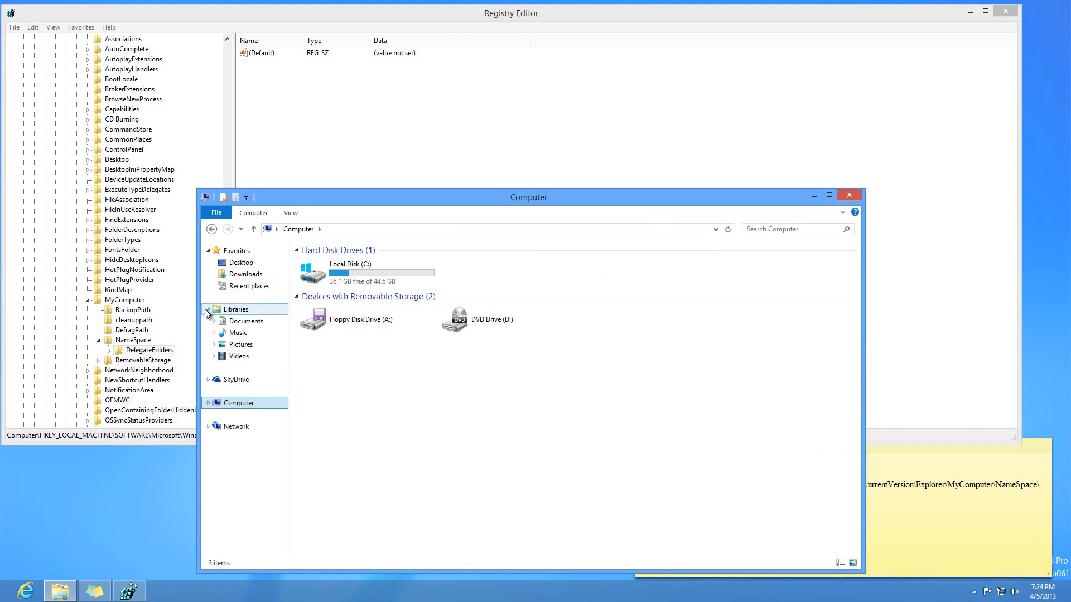
mouse_move(249, 305)
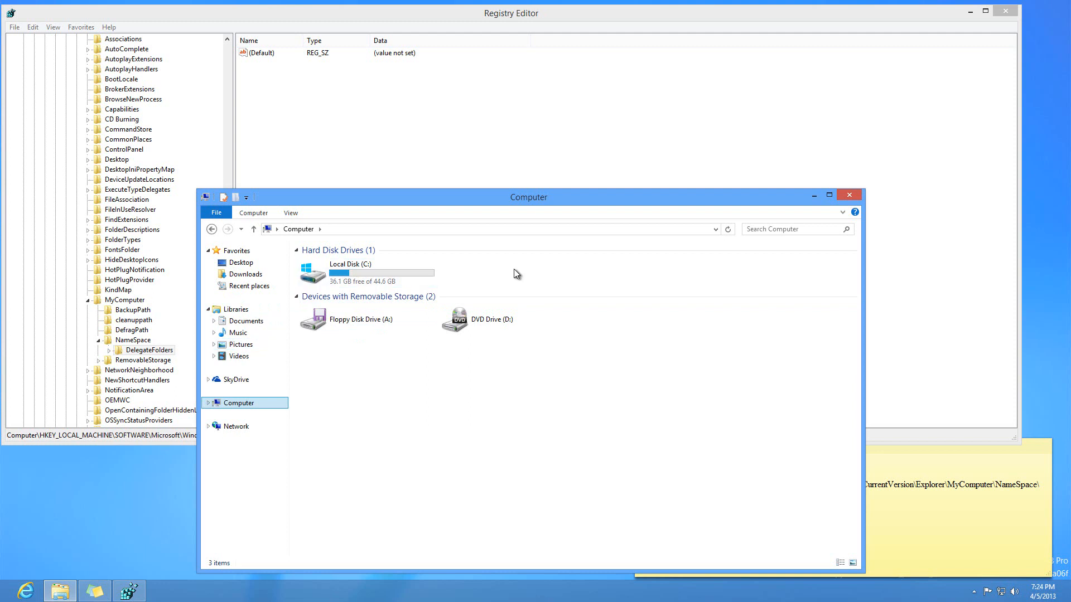
mouse_move(848, 195)
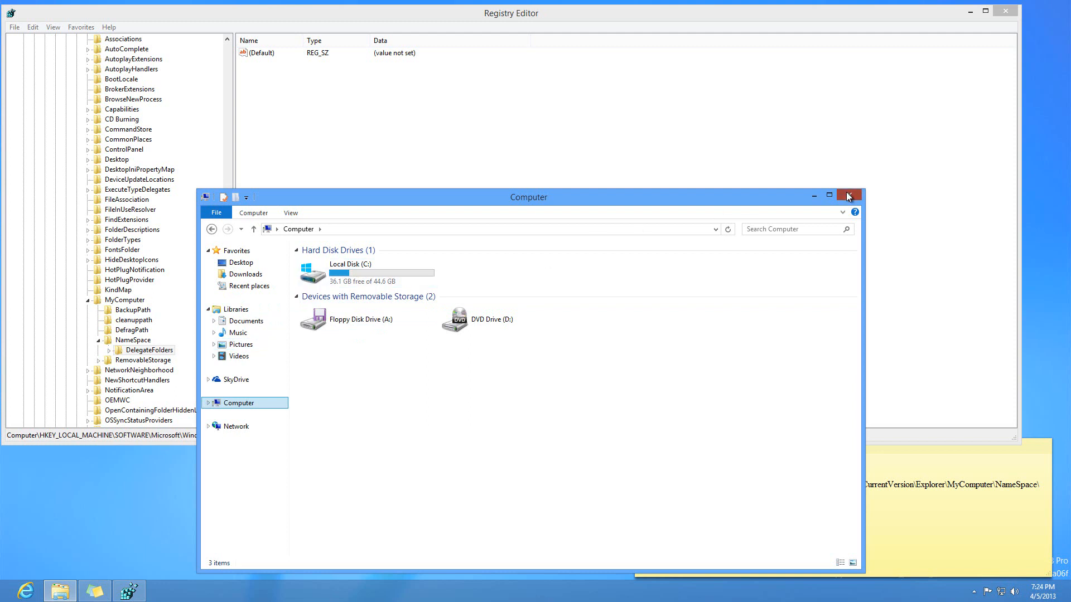
click(848, 198)
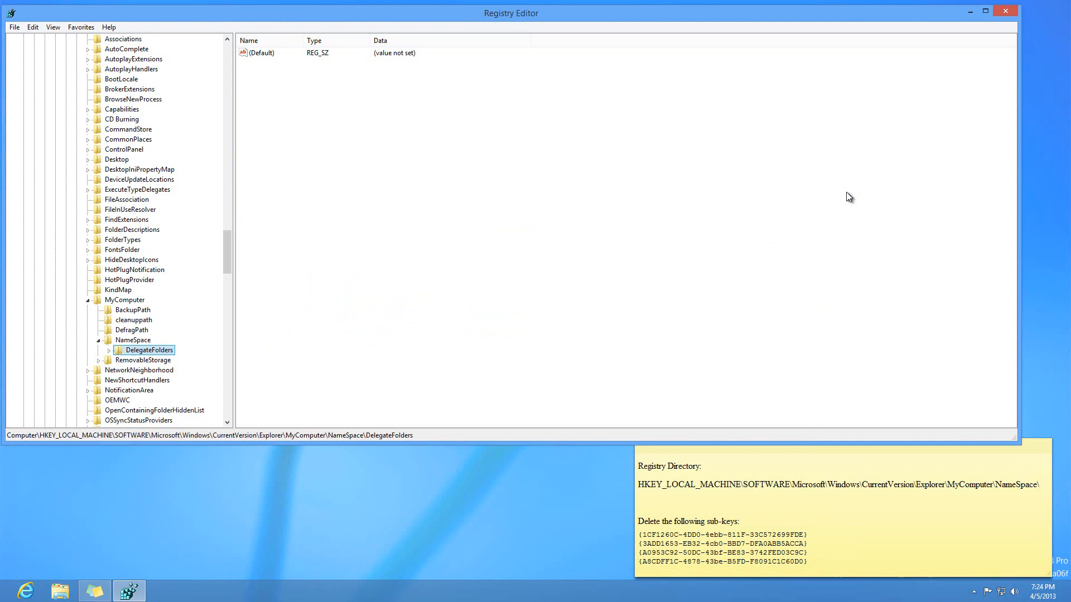